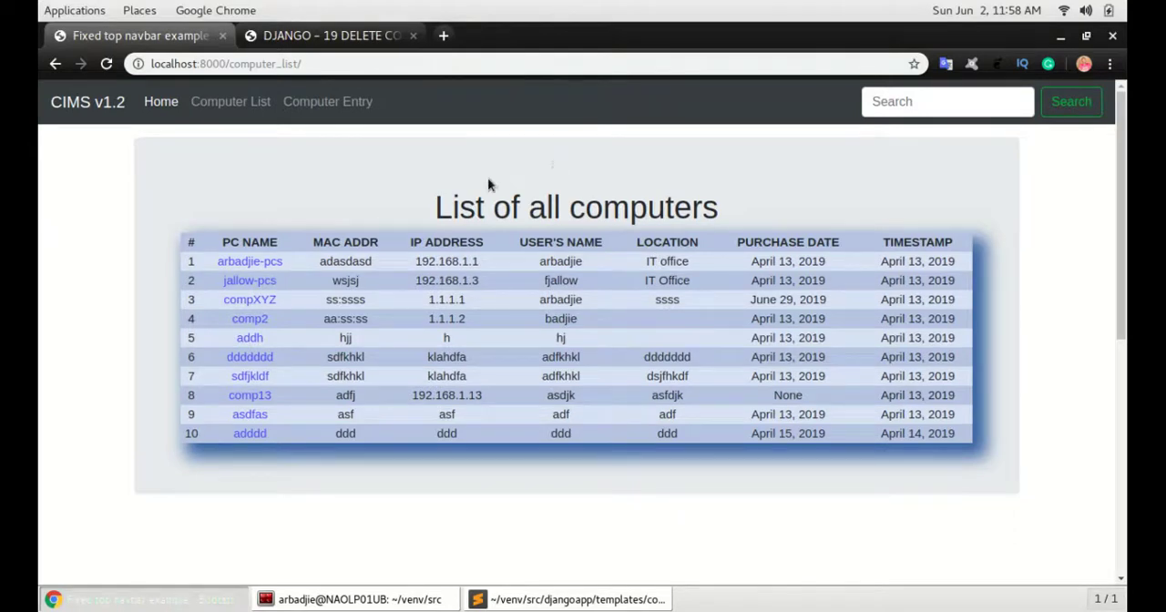
pyautogui.moveTo(463, 153)
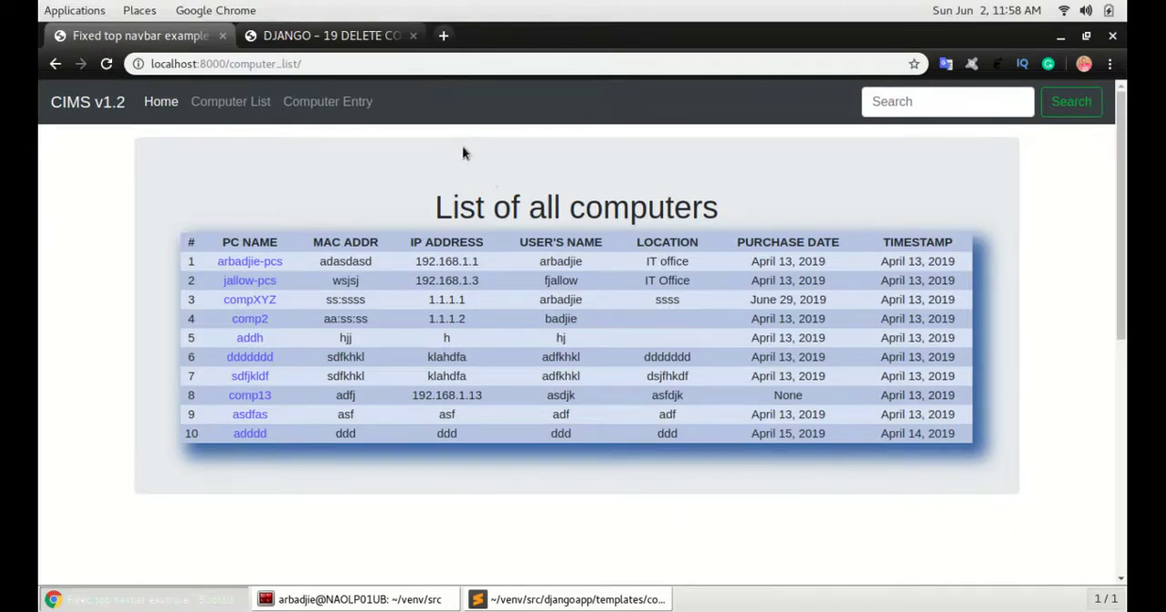
# Select the computer_delete view code in the Django 19 Delete Computer tutorial
pyautogui.click(331, 36)
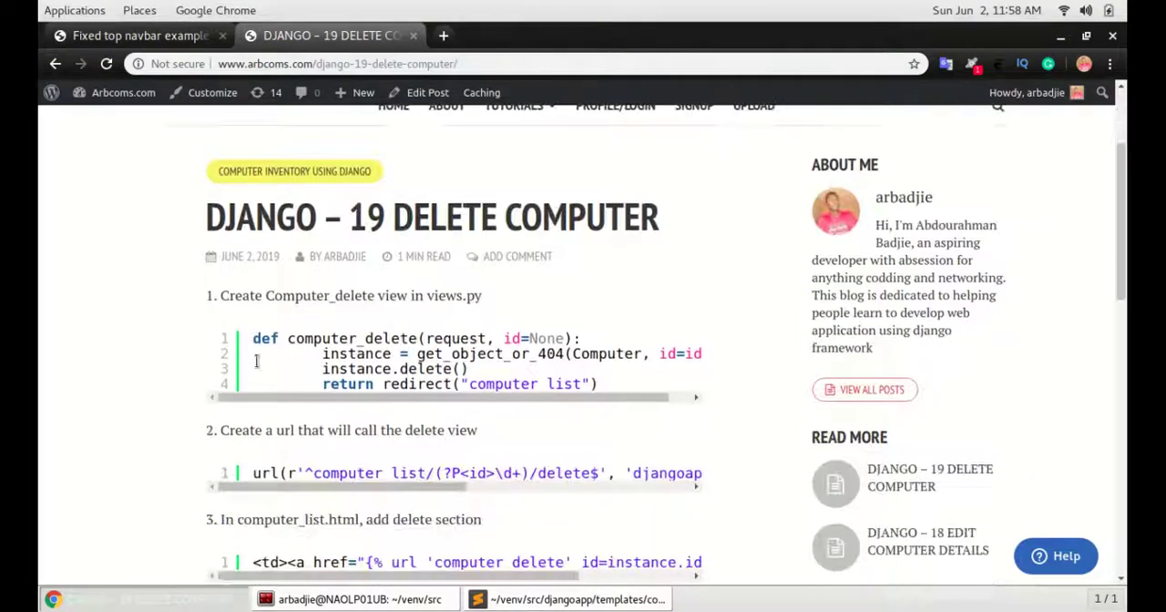
pyautogui.moveTo(253, 339); pyautogui.dragTo(598, 383)
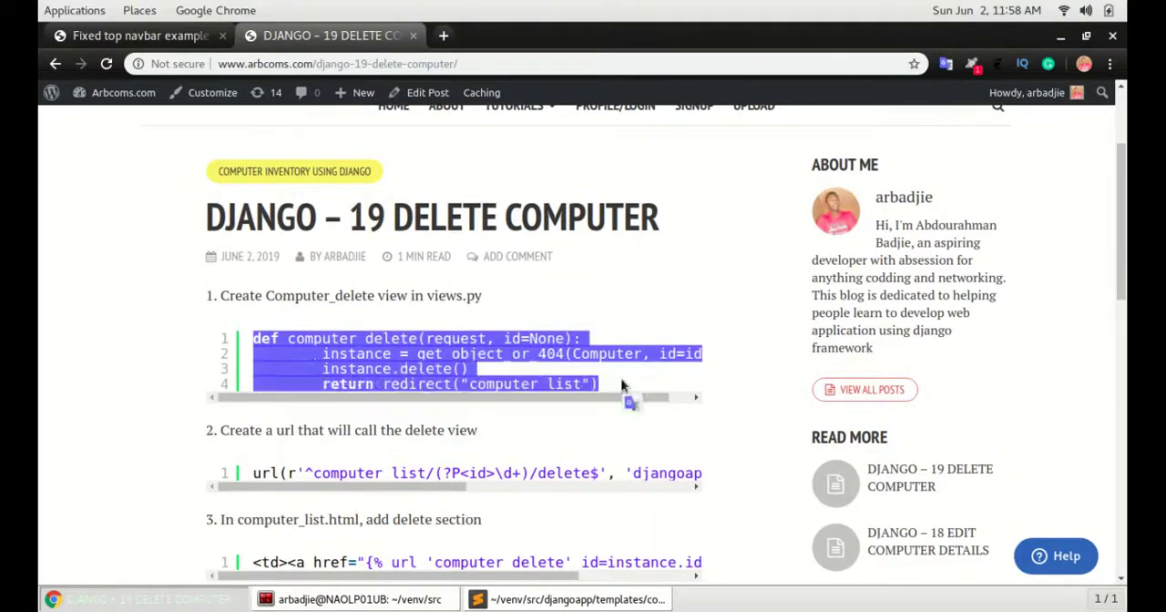
# Add the computer_delete view to views.py, deleting the Computer and redirecting to the list, and save
pyautogui.click(579, 597)
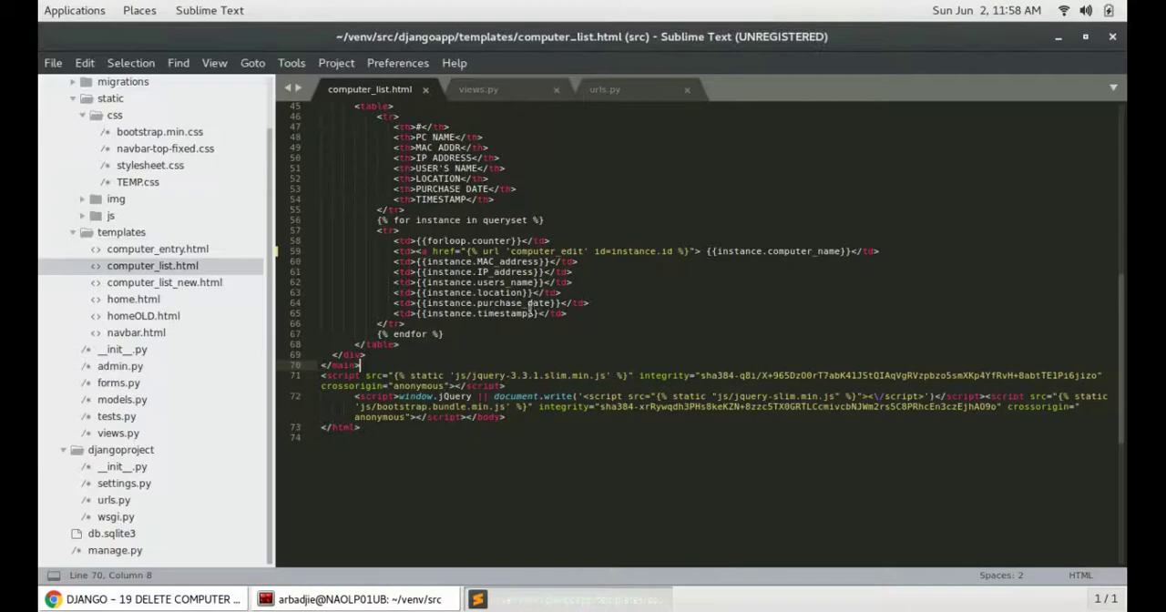
pyautogui.click(478, 88)
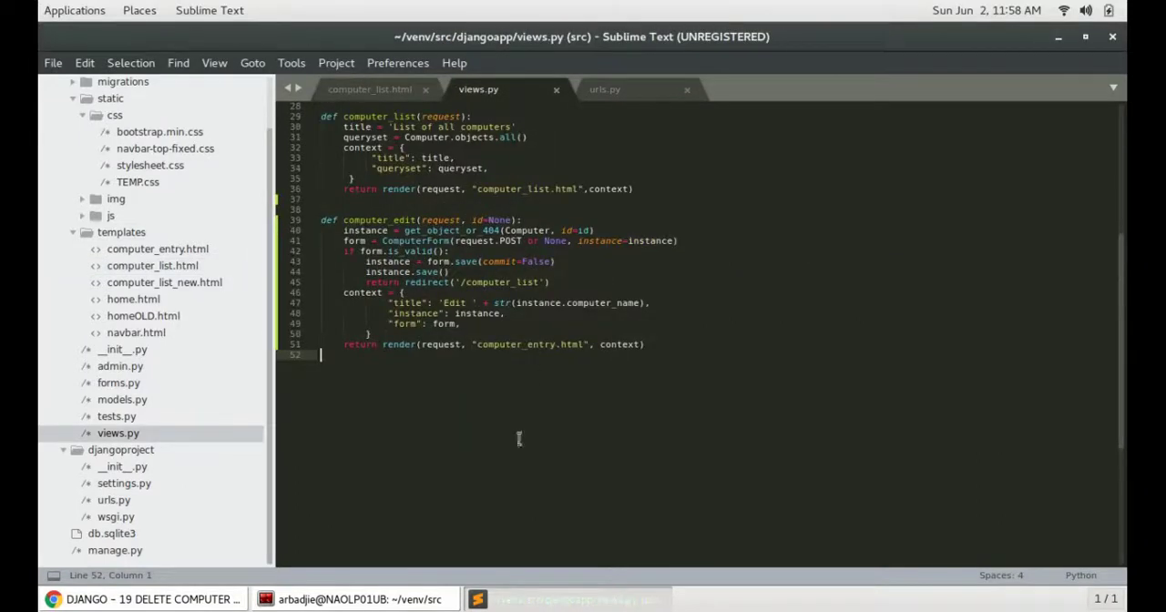
pyautogui.write('def computer_delete(request, id=None):')
pyautogui.write('return redirect("computer_list")')
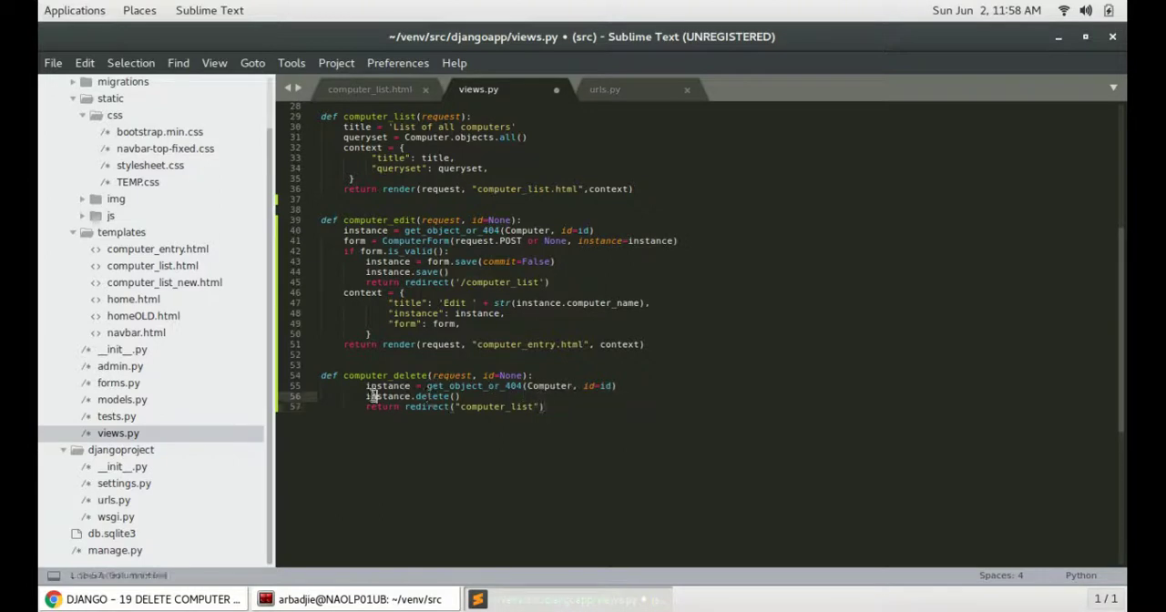
pyautogui.click(469, 397)
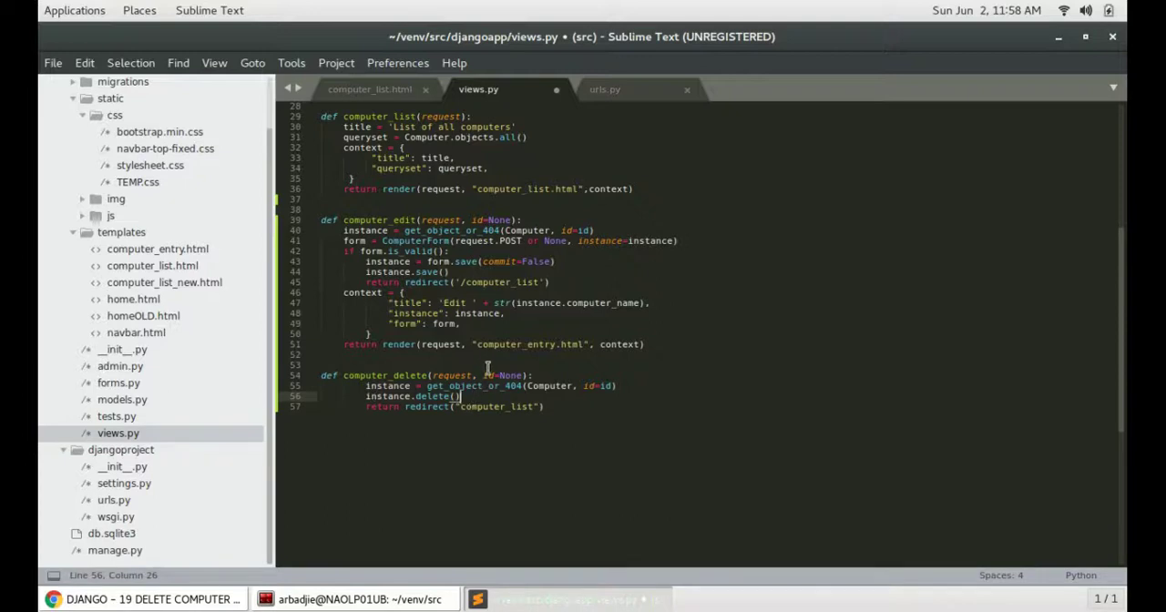
pyautogui.press('ctrl+s')
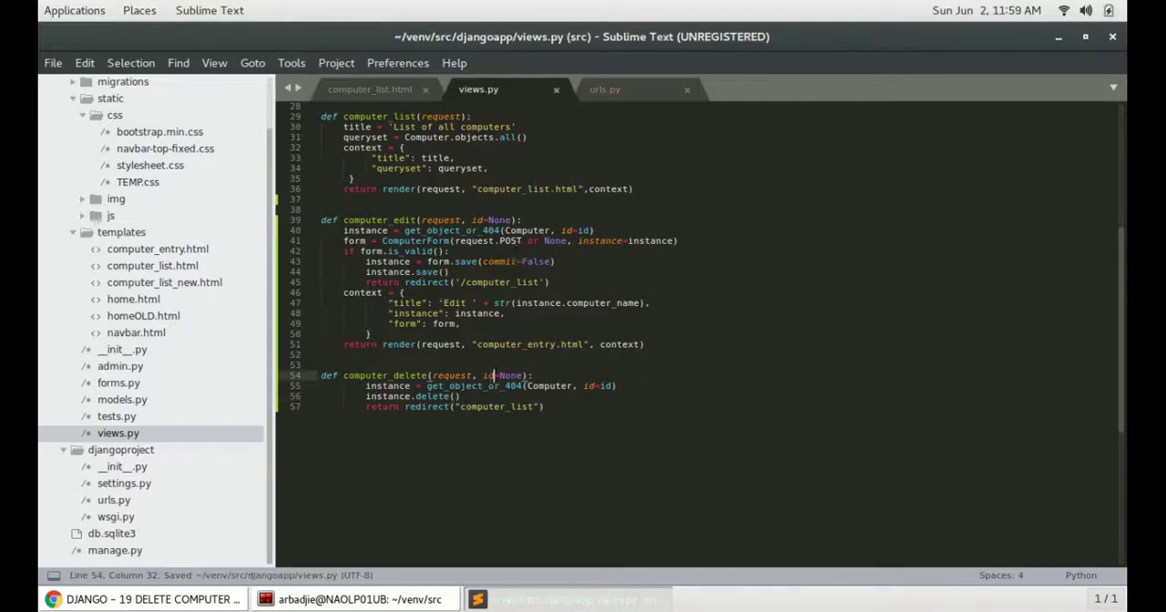
# Add the computer_list/<id>/delete/ route named computer_delete in urls.py and save
pyautogui.click(153, 599)
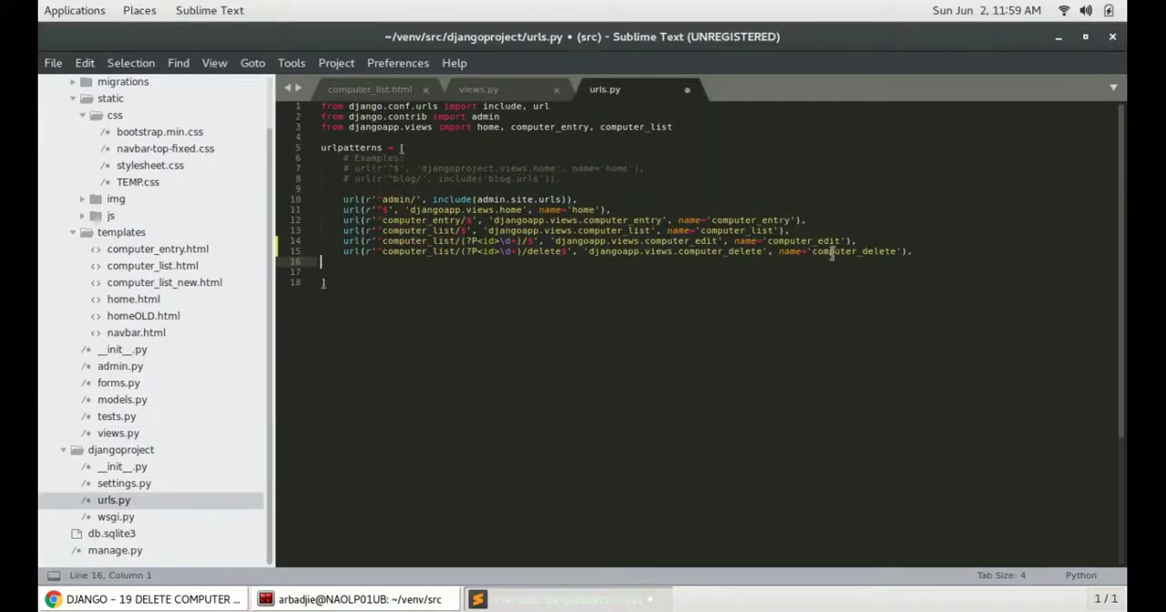
pyautogui.doubleClick(854, 251)
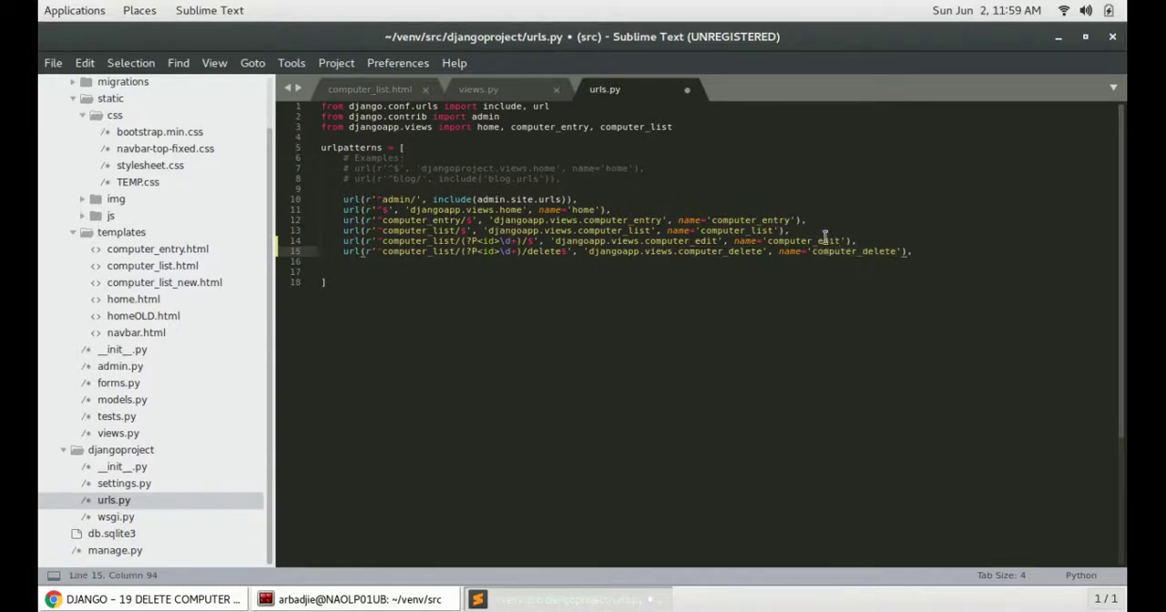
pyautogui.press('ctrl+s')
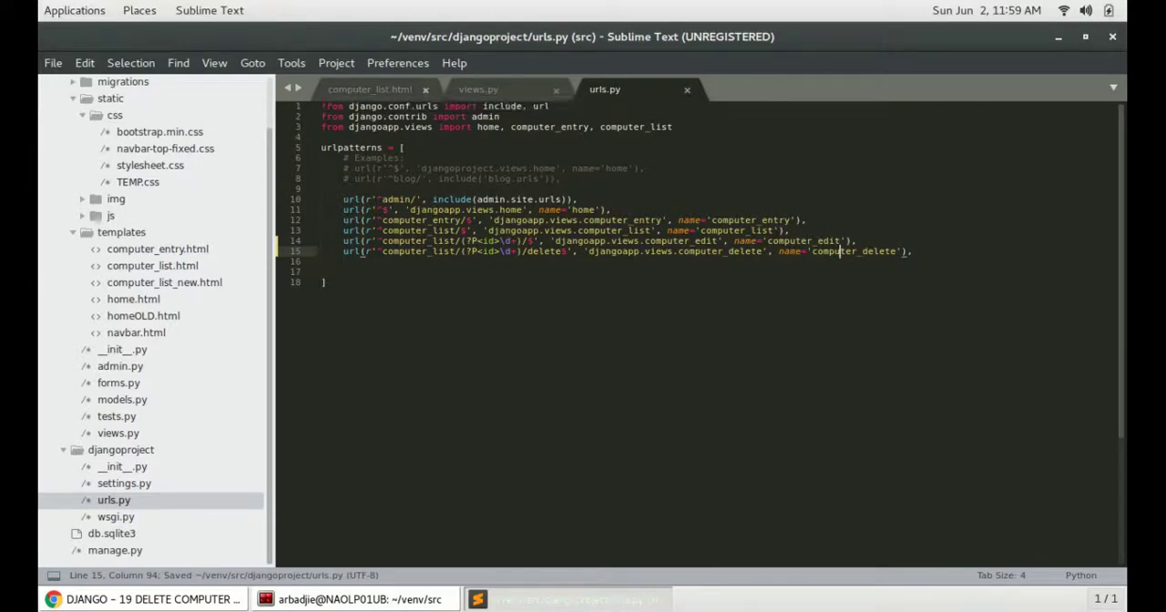
pyautogui.click(153, 597)
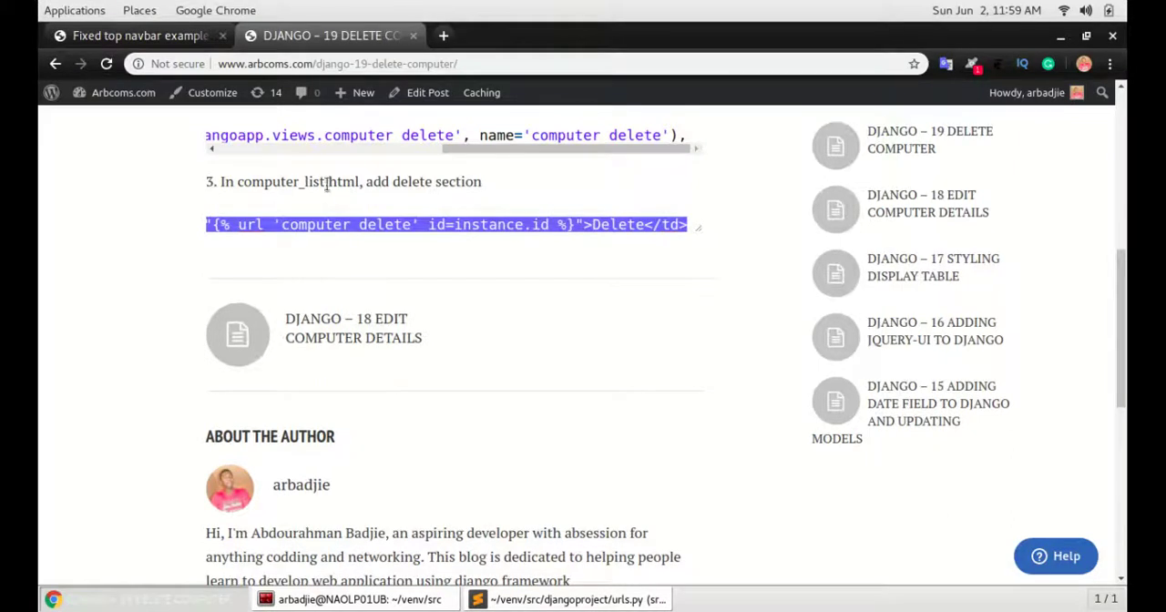
# Select the Delete link <td> snippet from step 3 of the tutorial
pyautogui.click(477, 599)
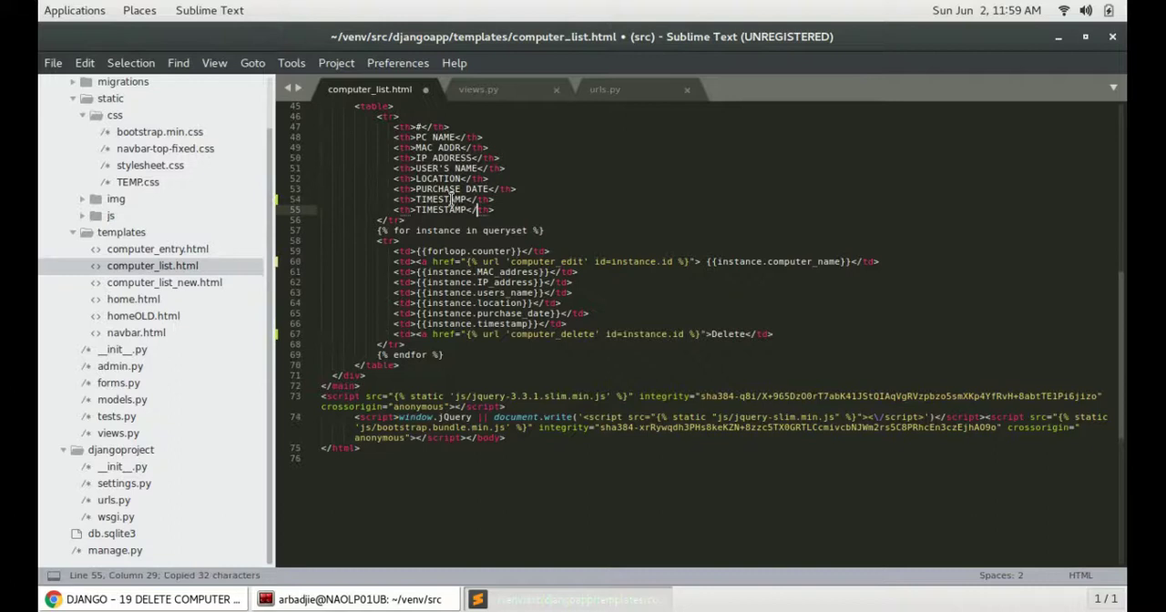
# Add a DELETE header and a Delete link cell per row in computer_list.html and save
pyautogui.write('DELETE')
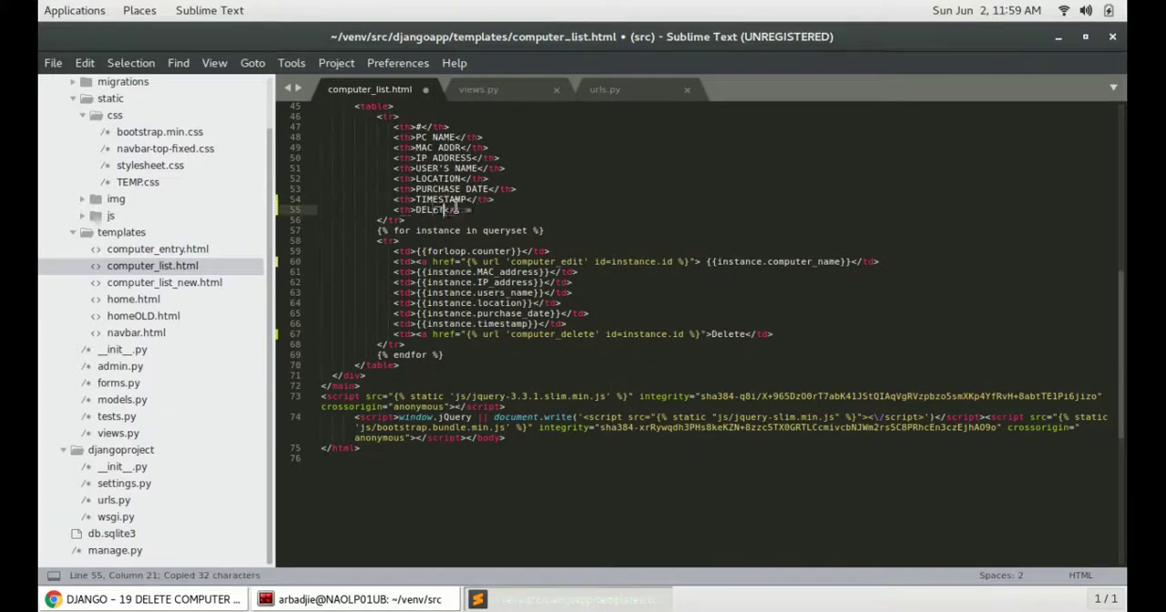
pyautogui.click(703, 342)
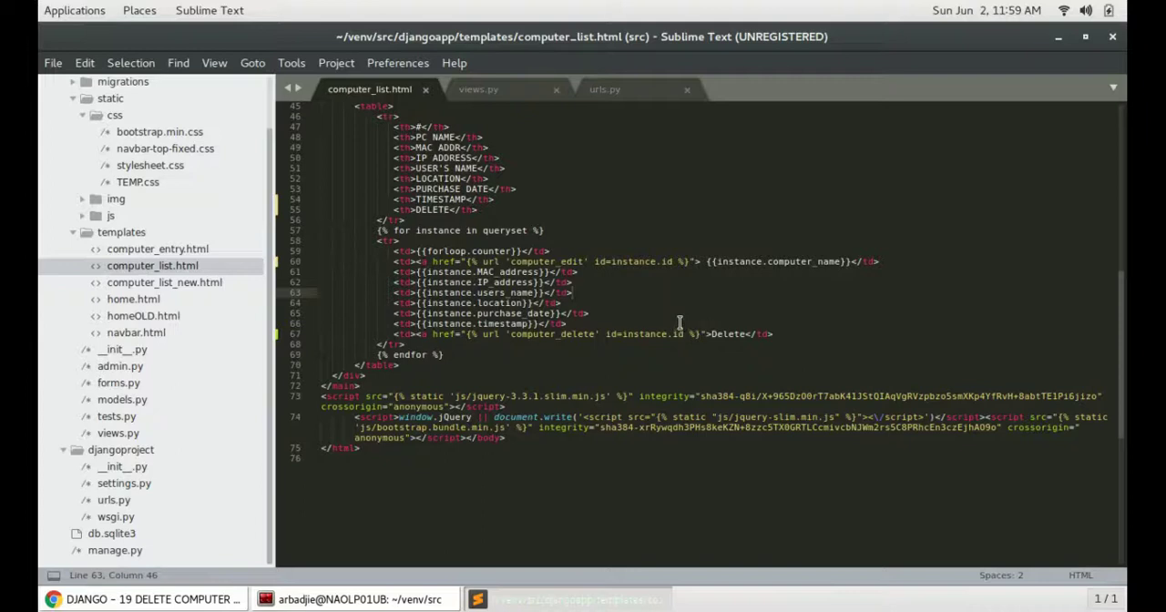
pyautogui.press('super')
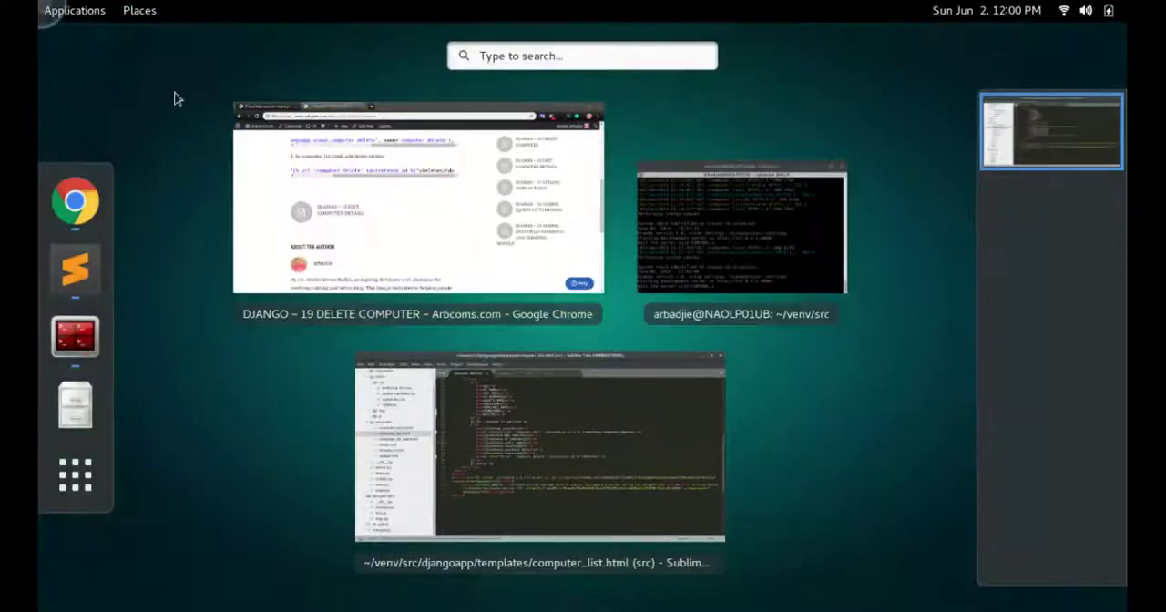
# Reload the computer list in Chrome and delete the computer in row 10
pyautogui.click(416, 200)
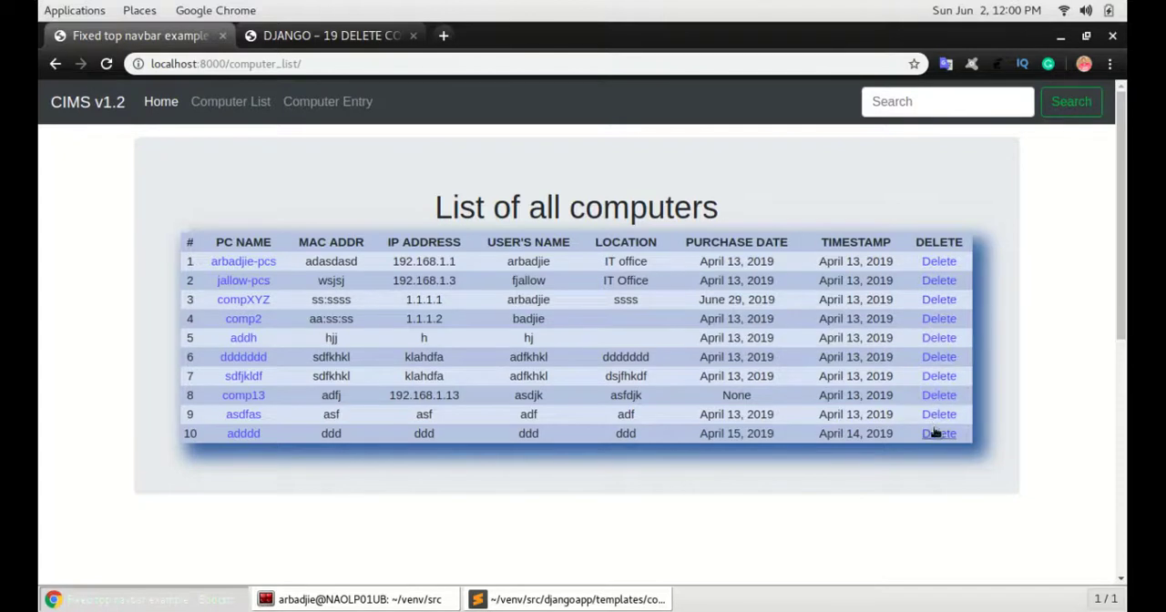
pyautogui.moveTo(209, 441)
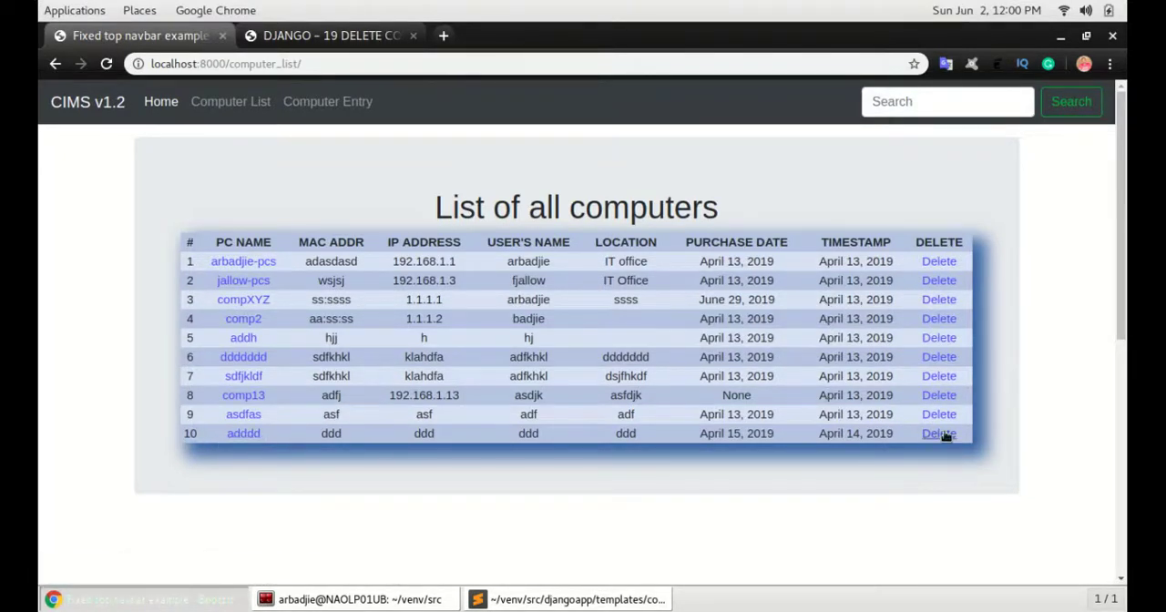
pyautogui.click(938, 433)
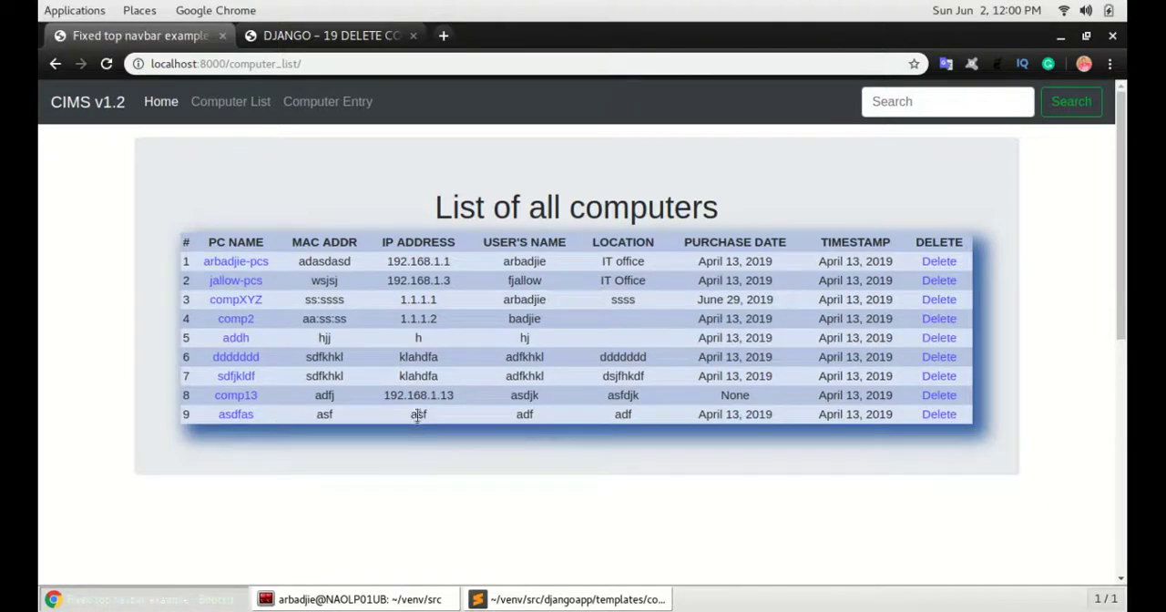